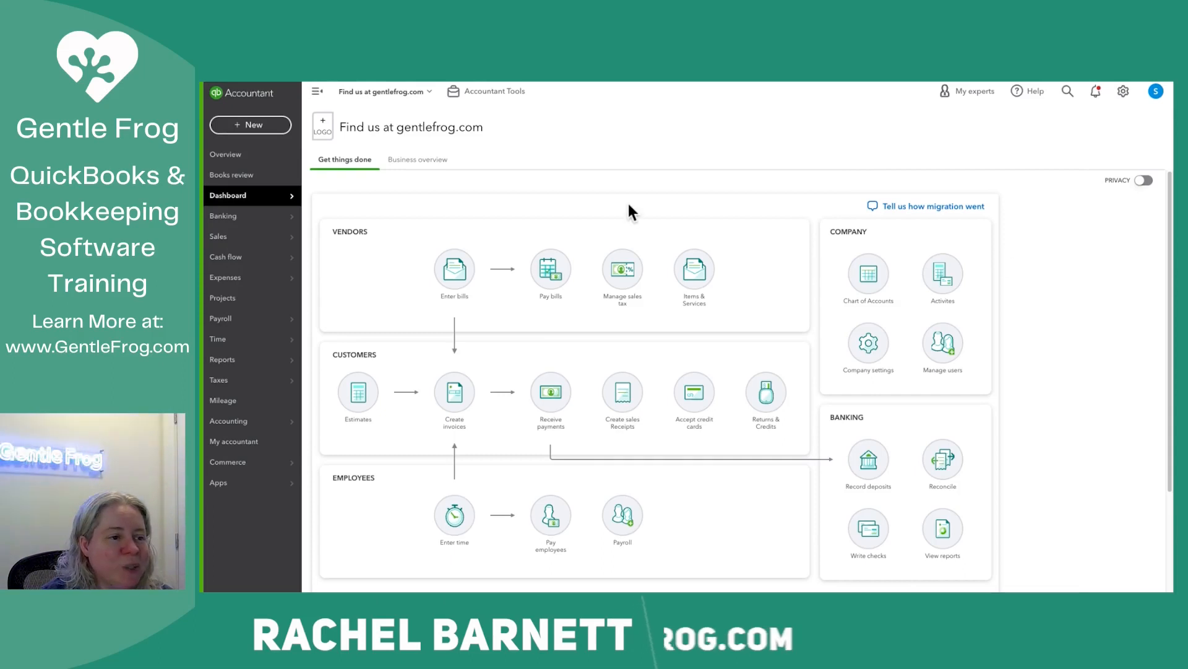
Open the + New menu of transaction types.
click(250, 124)
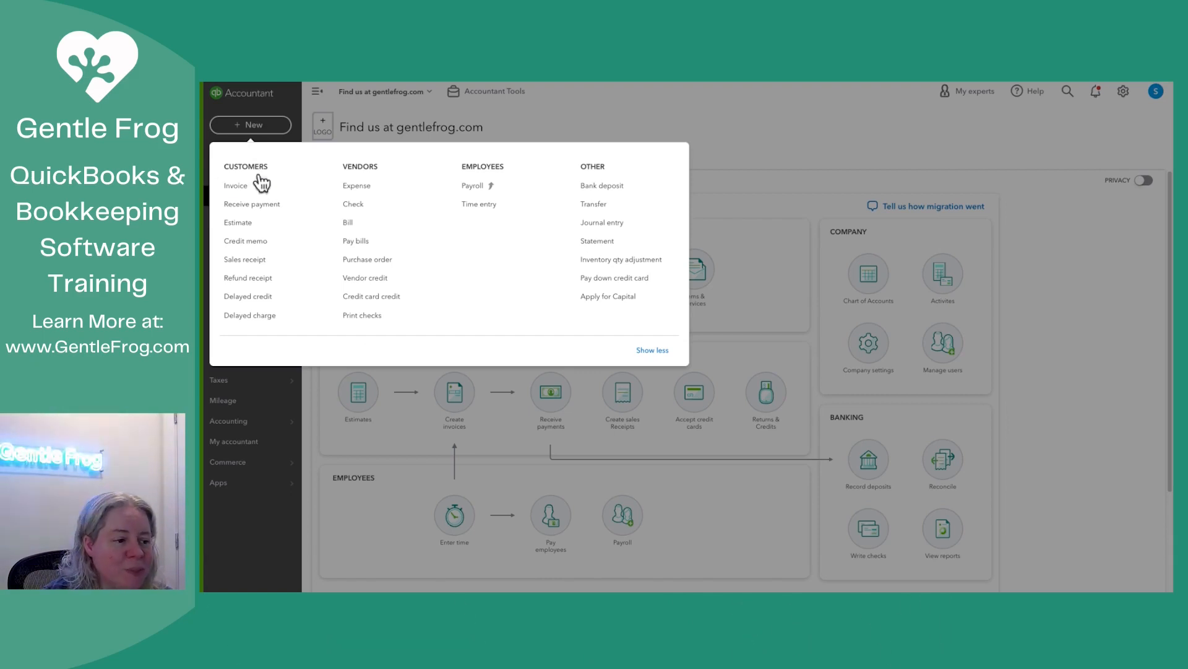
mouse_move(250, 314)
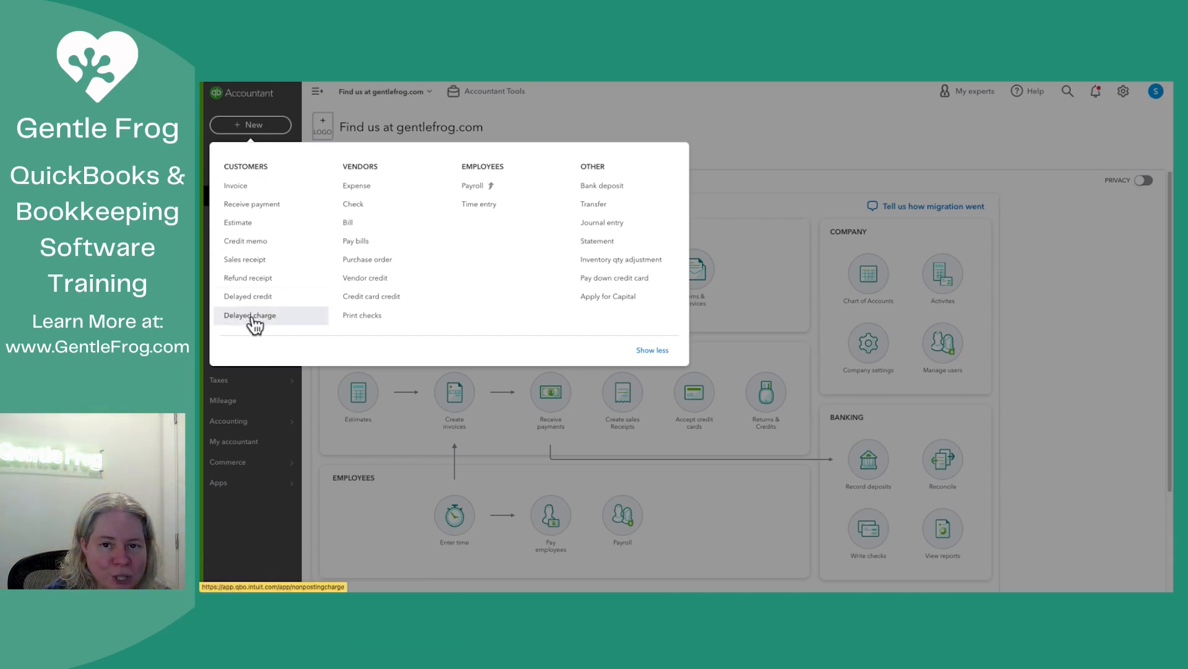
click(249, 314)
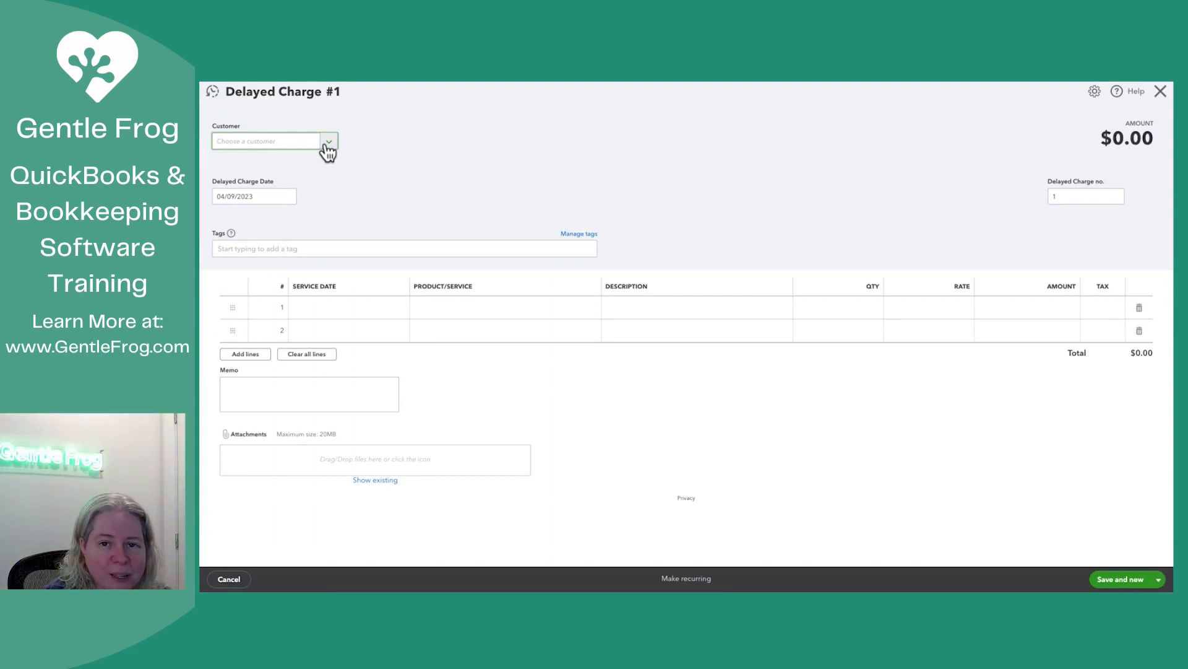
click(328, 141)
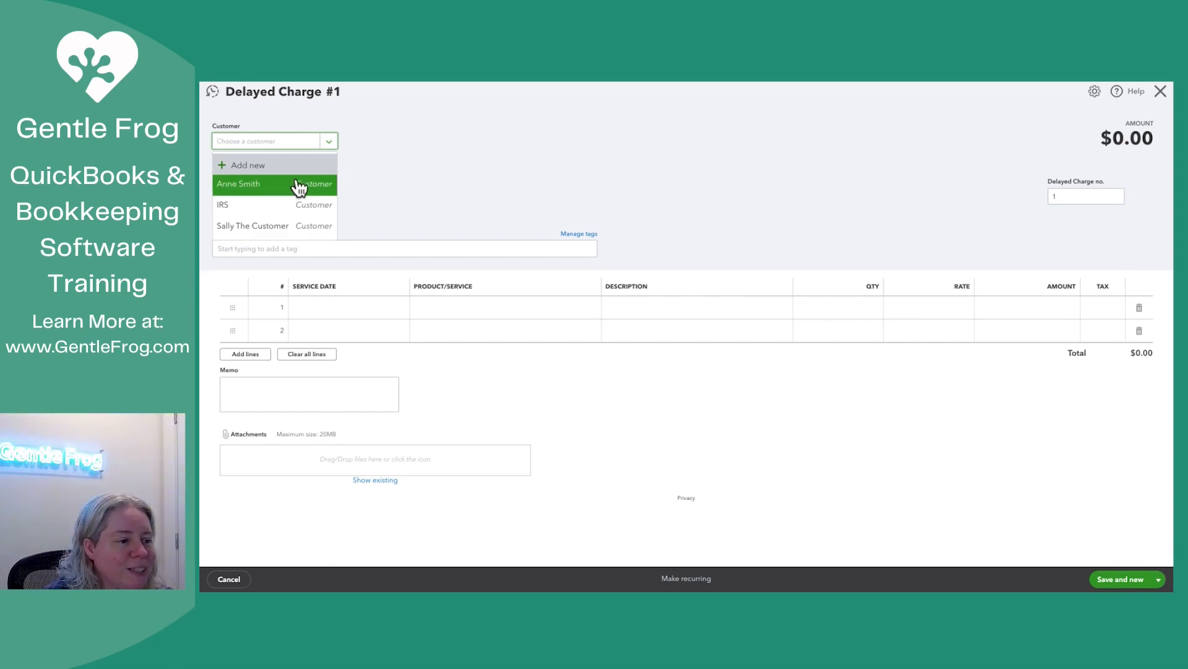
click(237, 184)
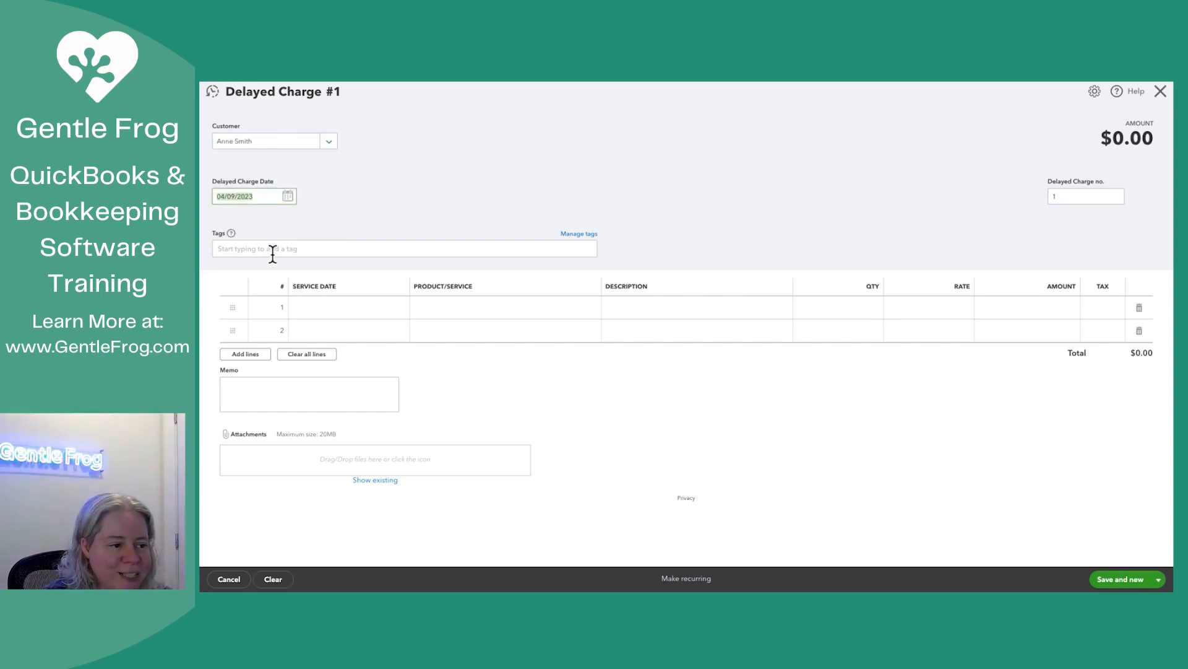
click(348, 307)
text(04/01/2023)
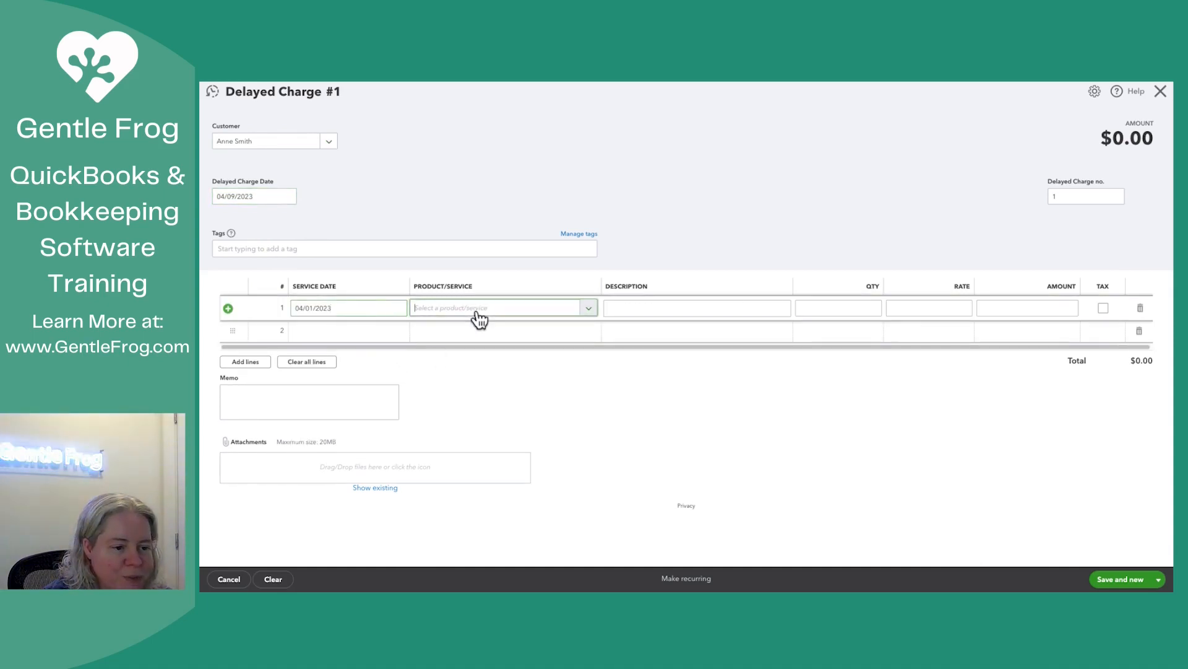
click(500, 307)
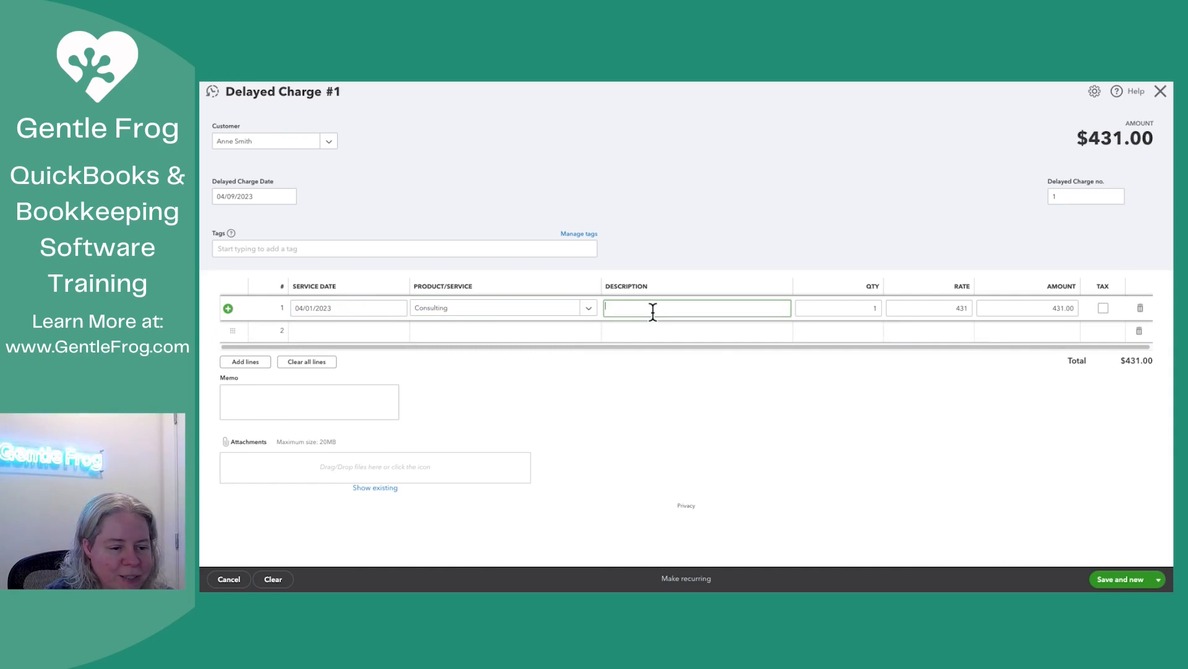
text(Consulting on jokes)
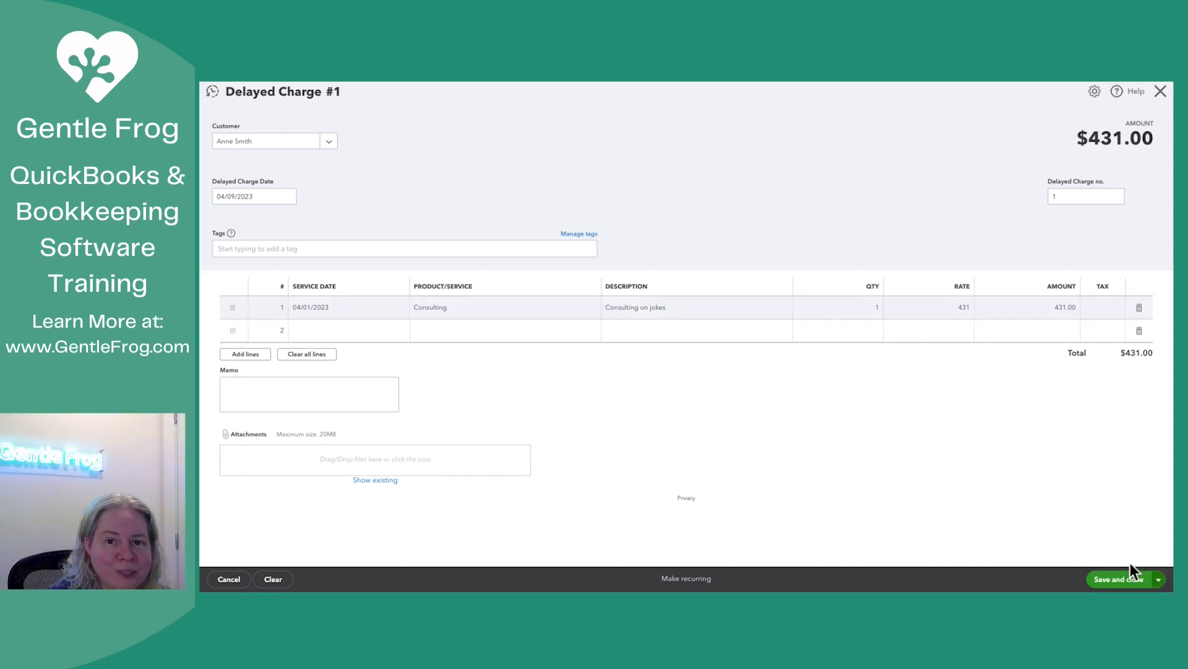
click(1118, 578)
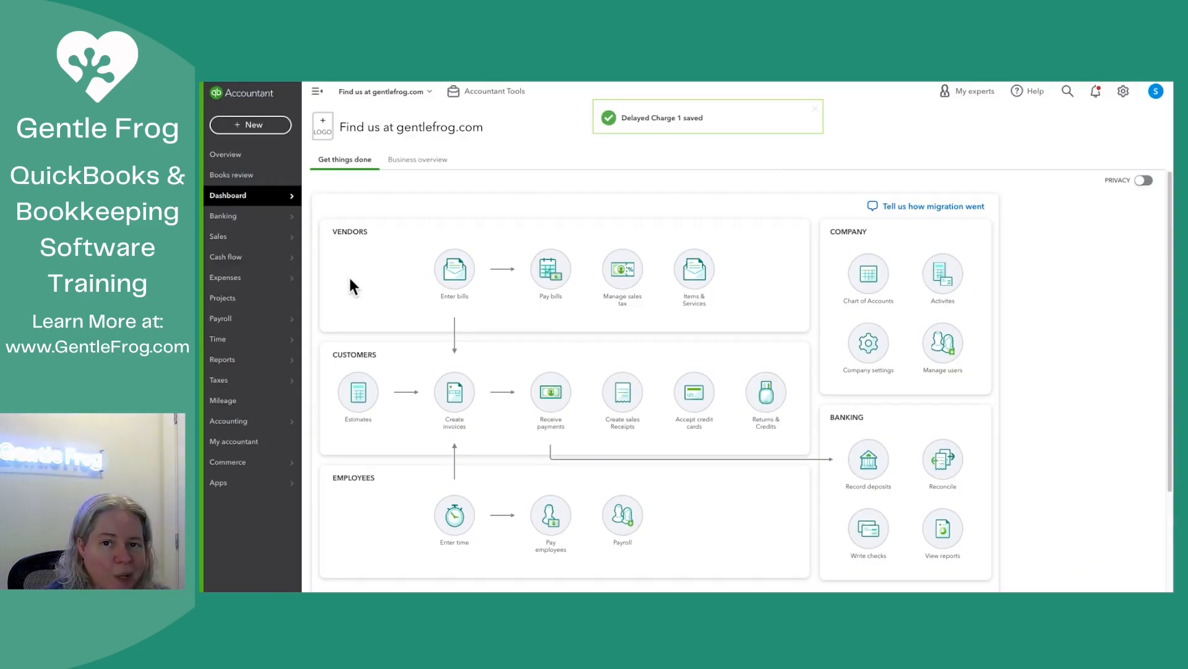
click(814, 108)
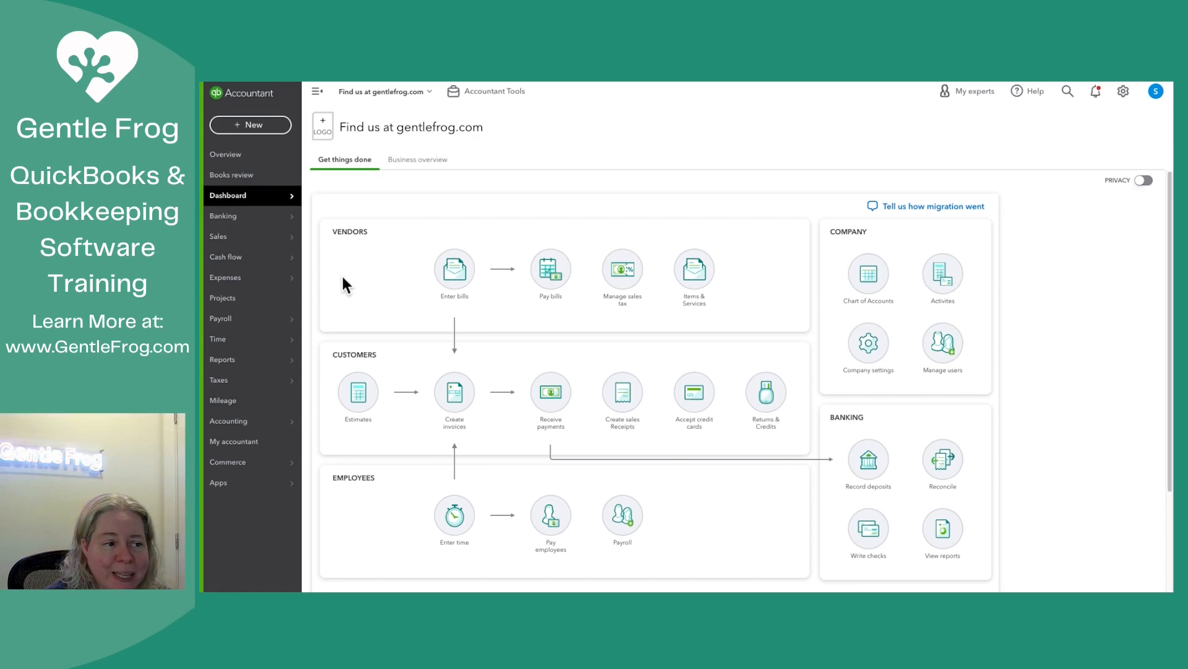
click(250, 125)
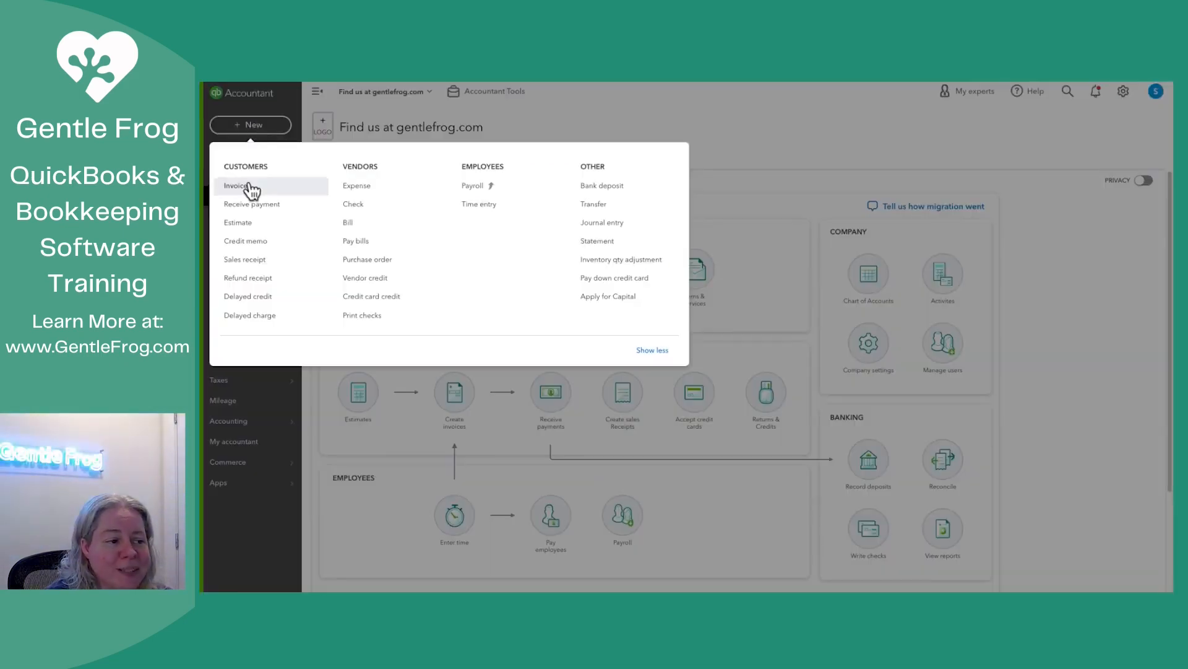
click(238, 185)
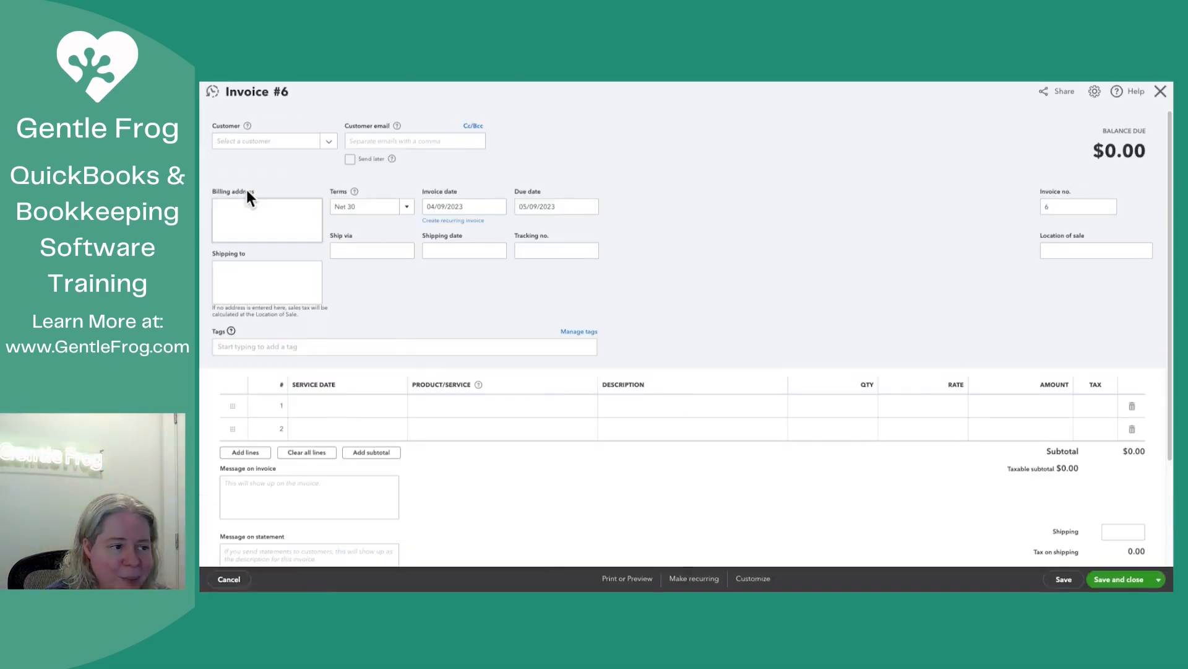
click(273, 140)
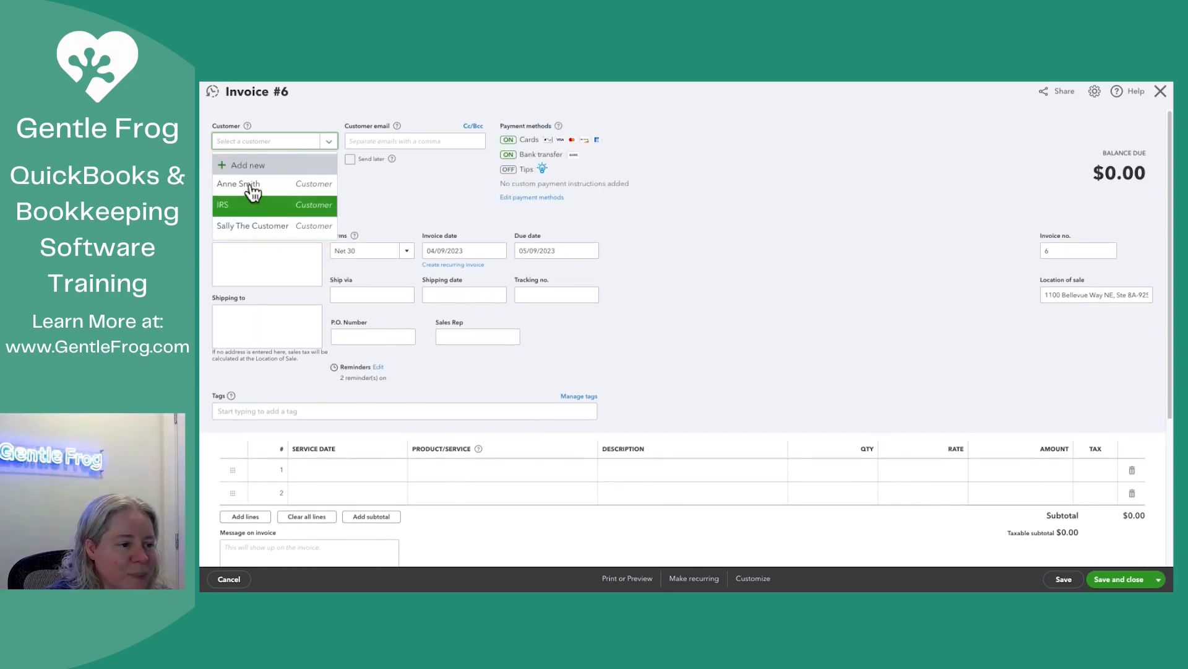
click(238, 183)
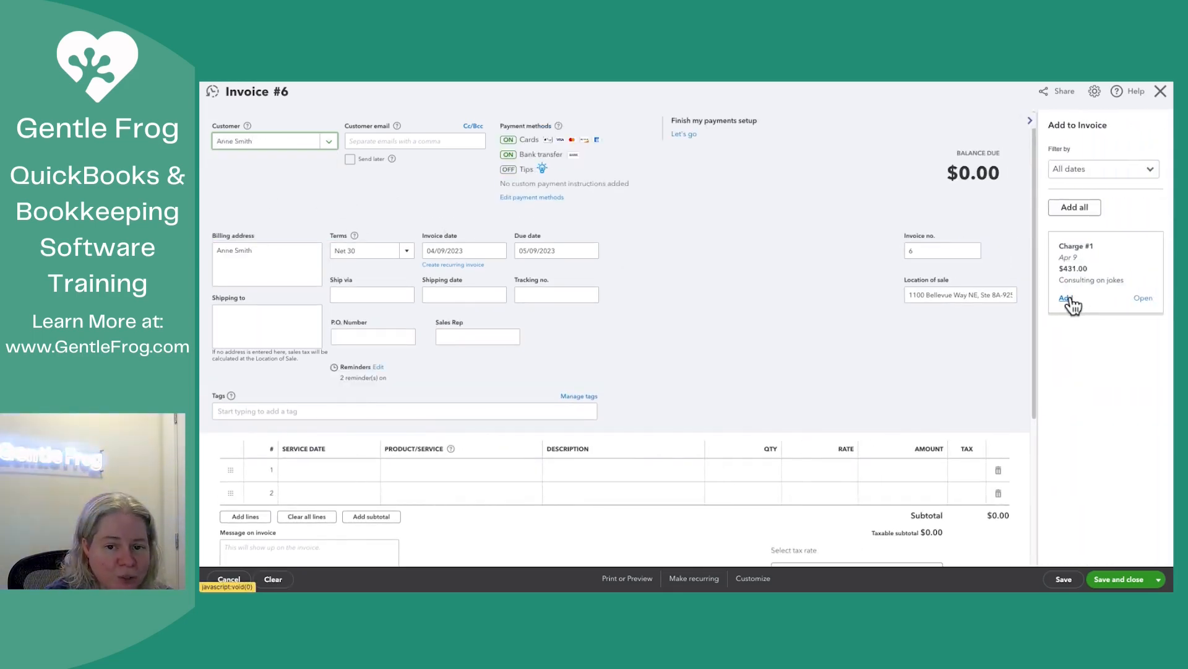
click(1066, 297)
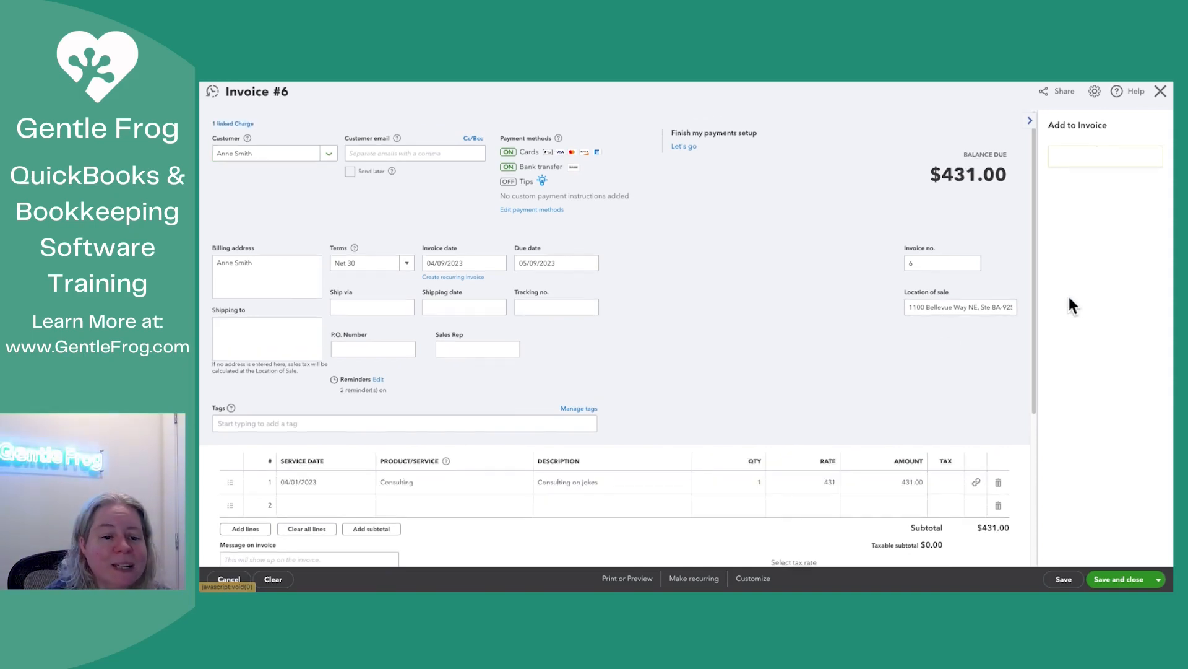
mouse_move(854, 376)
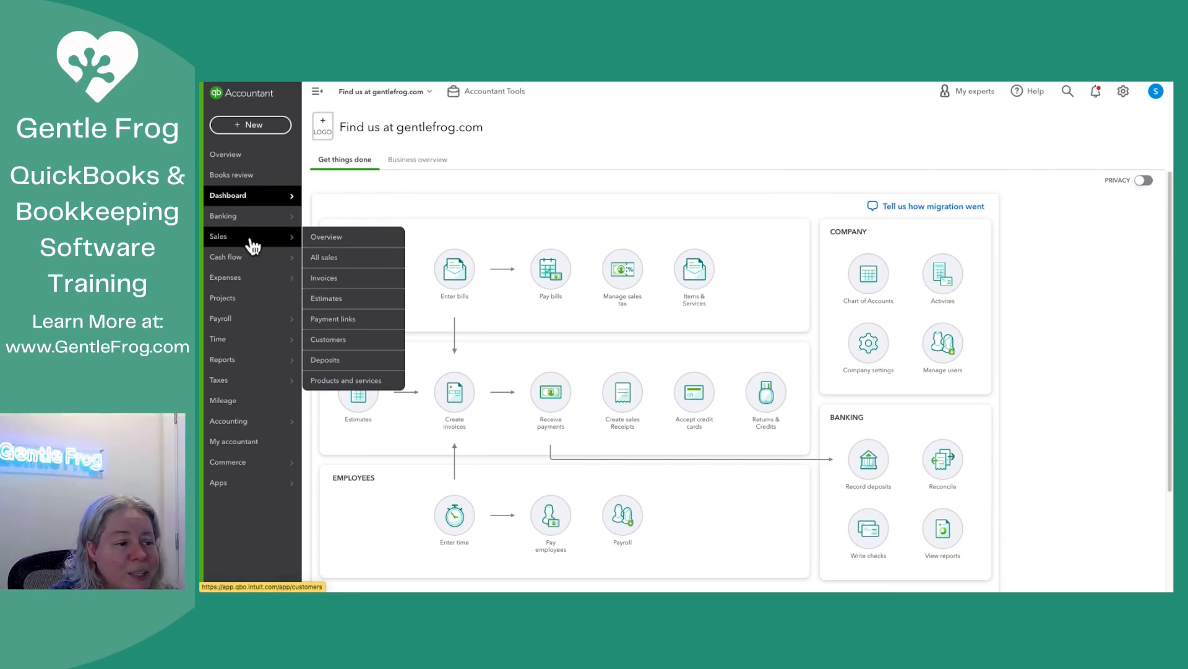
click(328, 338)
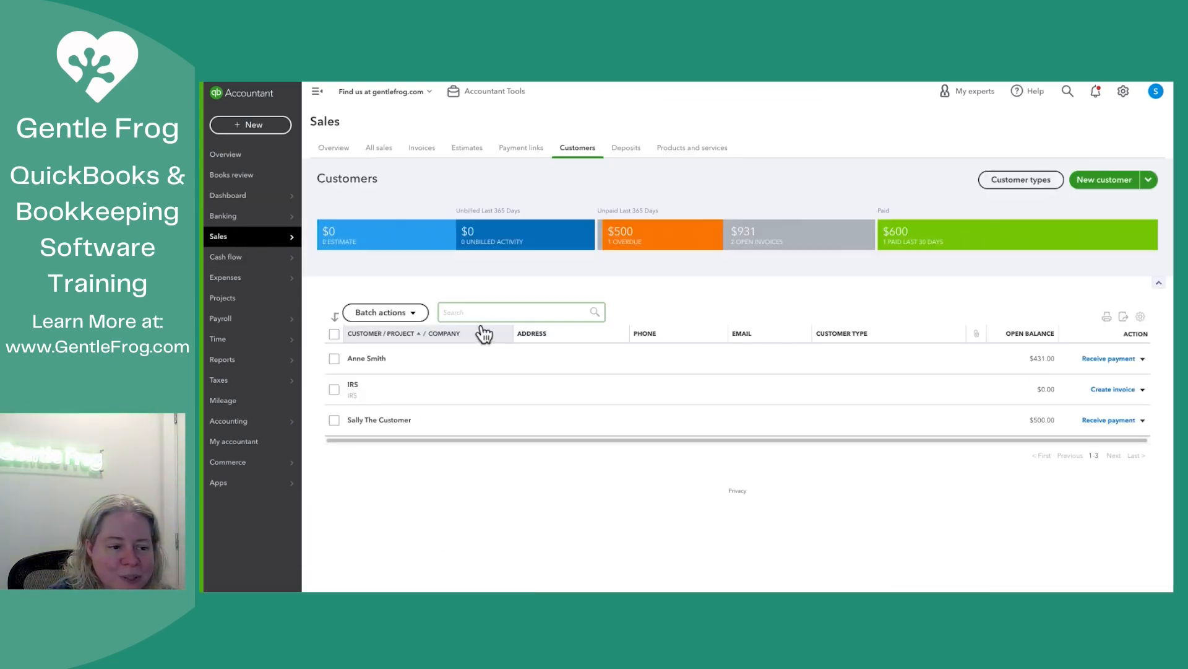
click(366, 358)
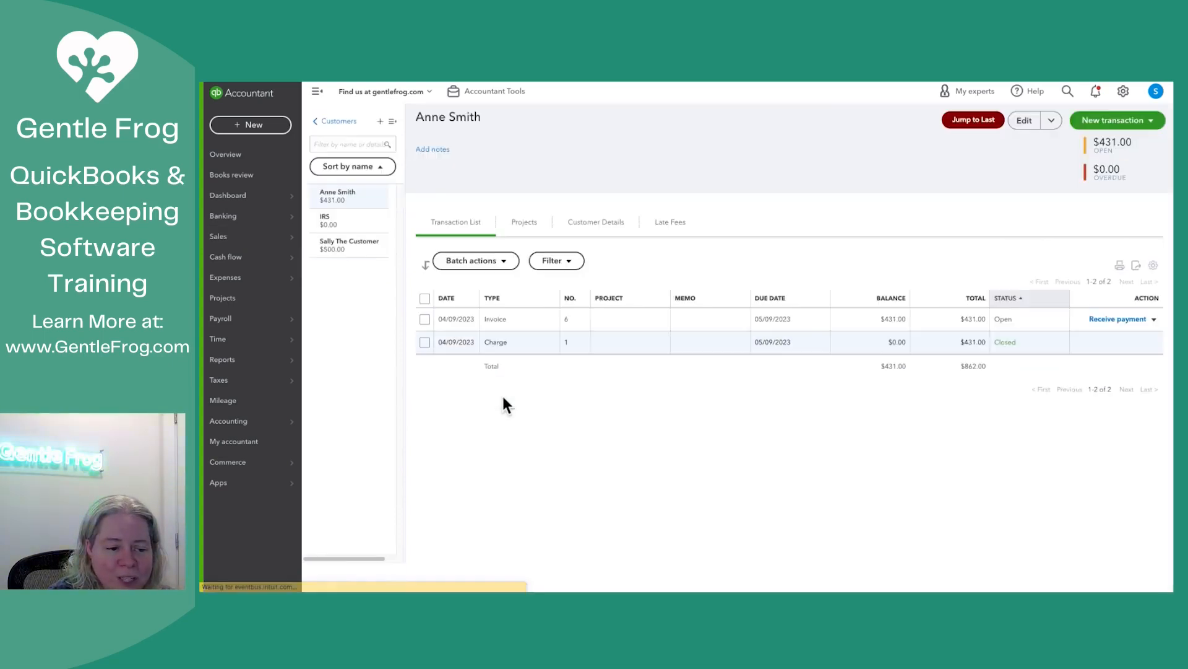
click(496, 341)
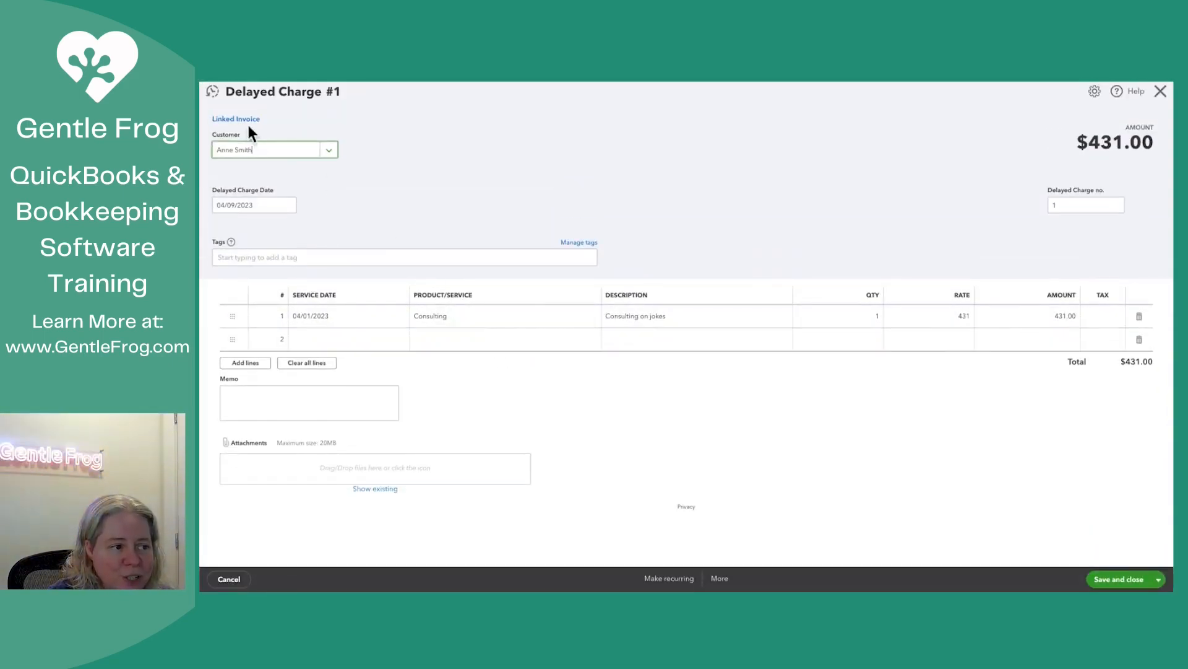
click(235, 118)
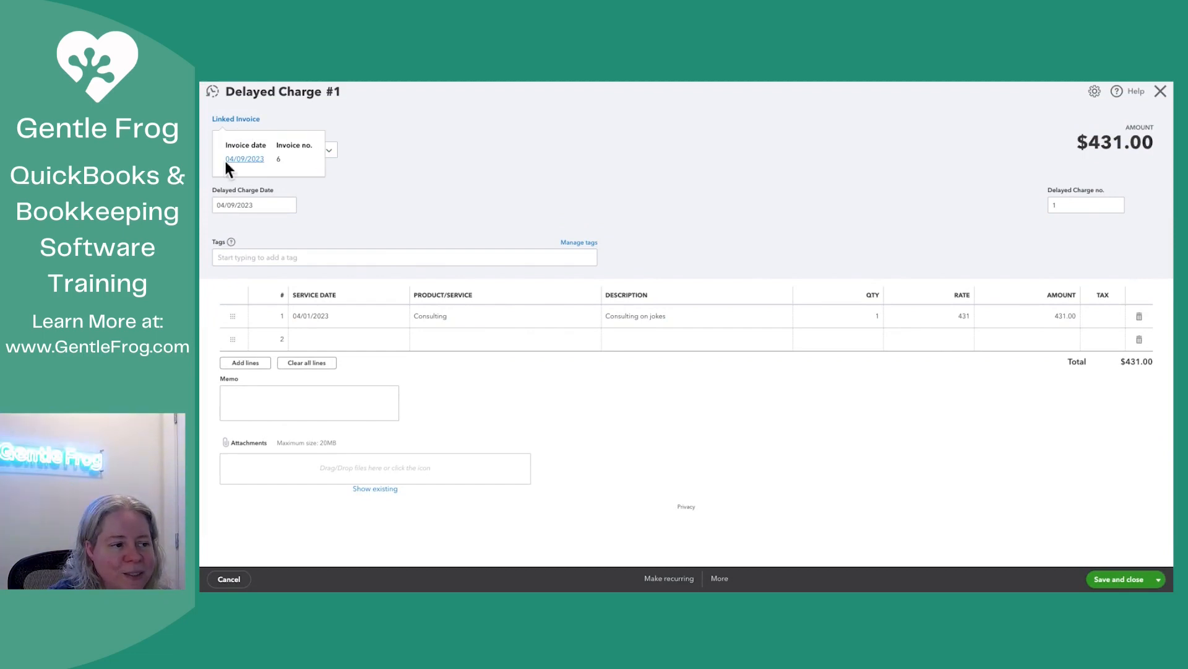
Open Invoice 6 and view the $431 charge linked to its consulting line.
click(244, 159)
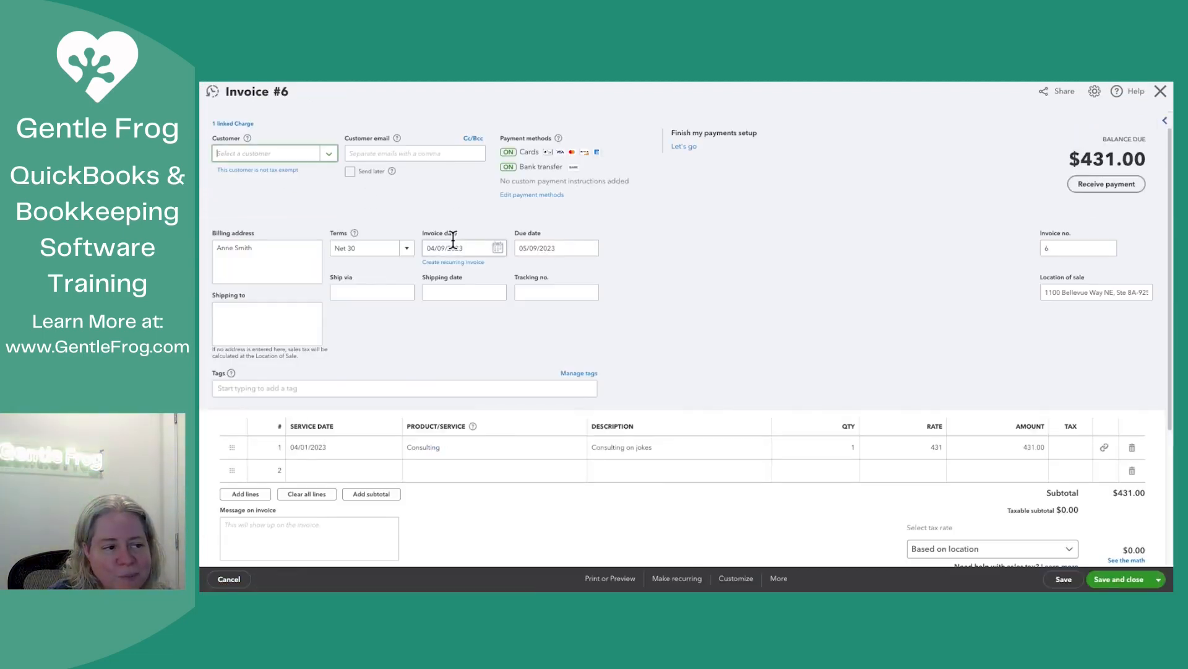
click(273, 153)
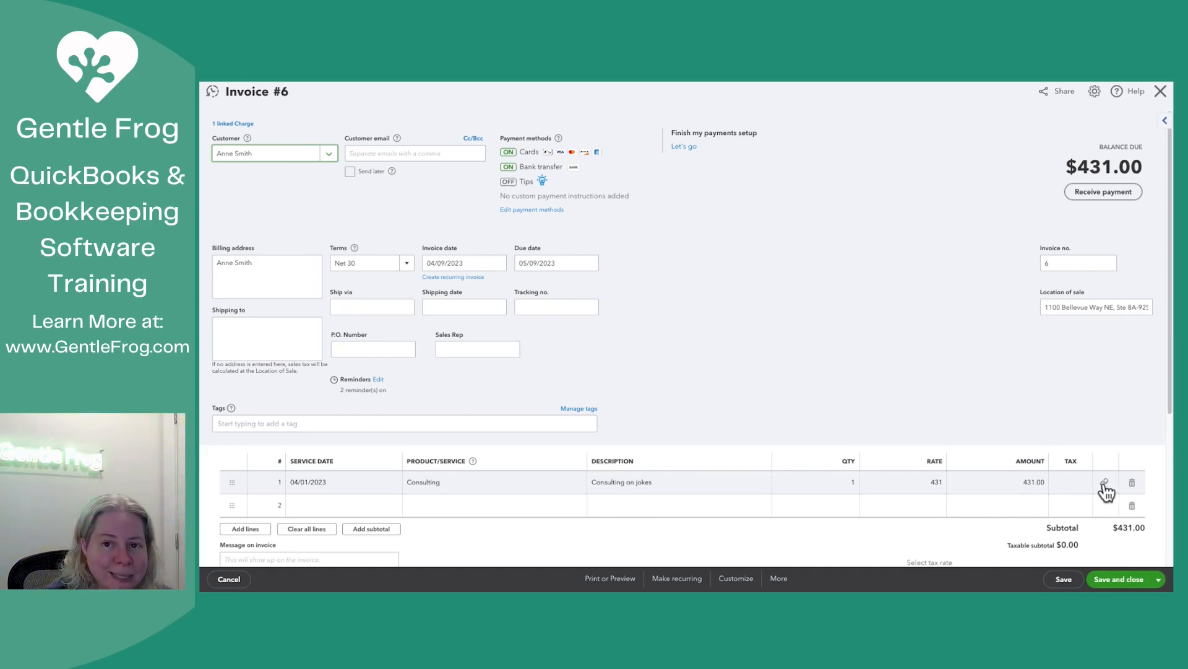
click(1105, 483)
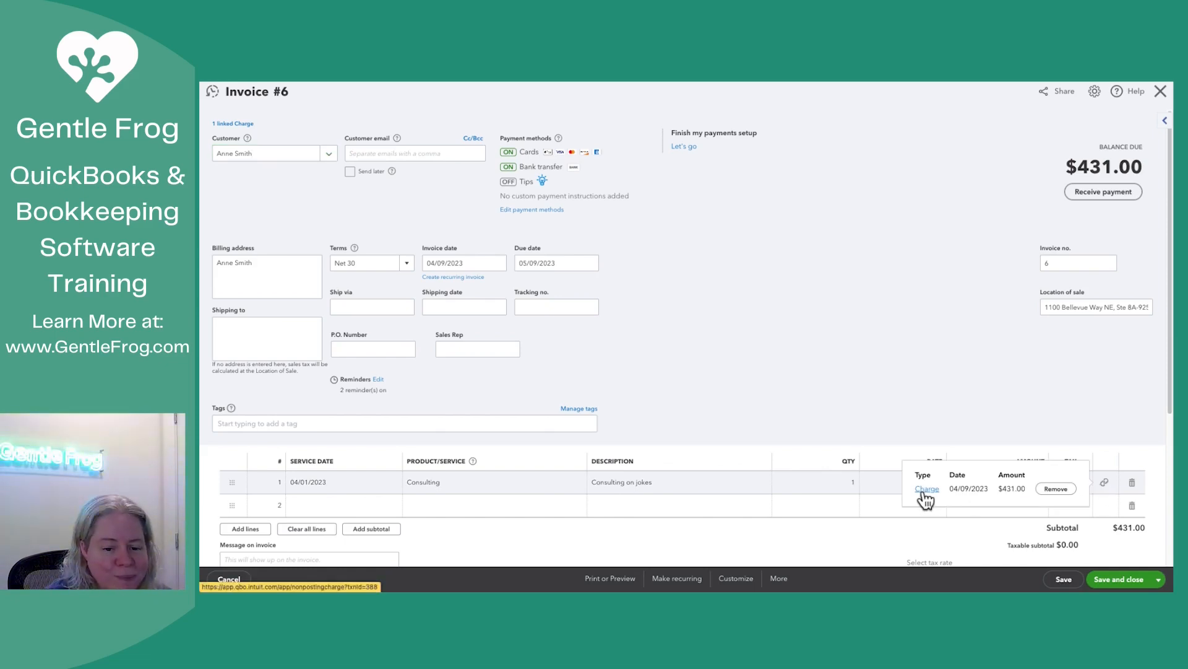
mouse_move(931, 392)
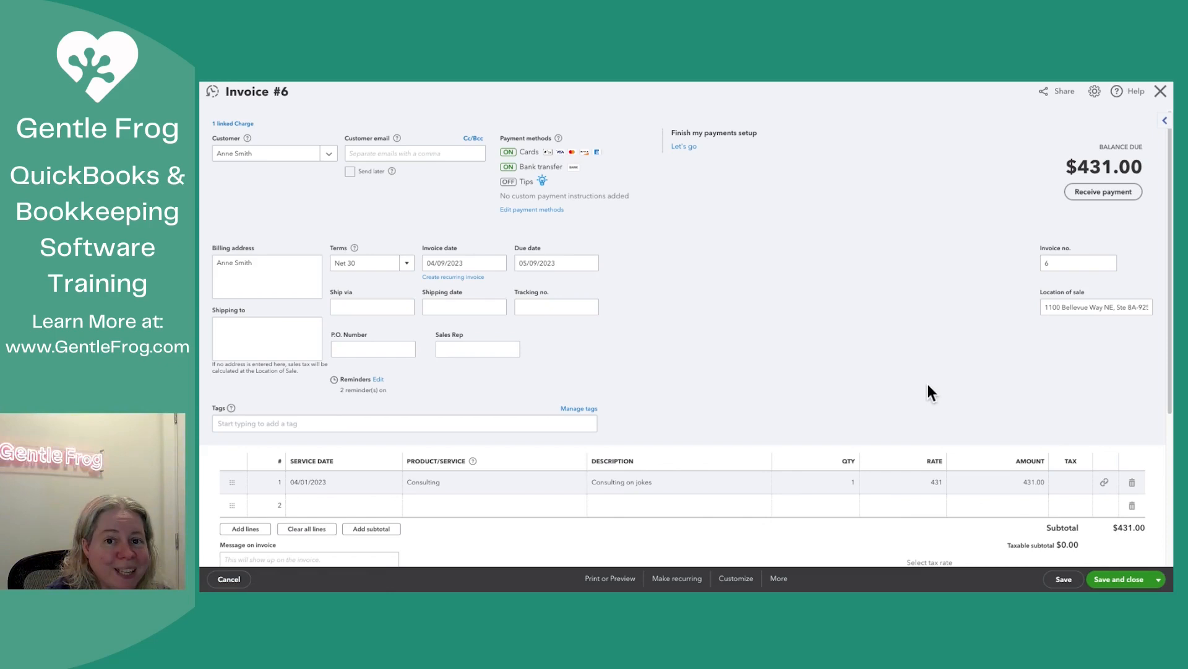